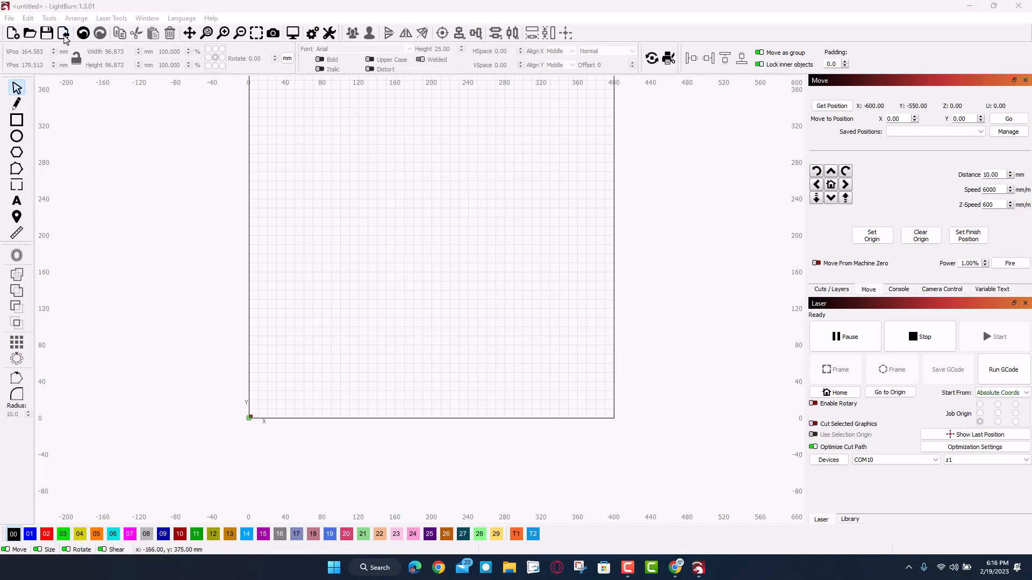
Step: Import the star-lattice coaster file, a 62-object pattern about 97 mm wide, and inspect it
left_click(64, 33)
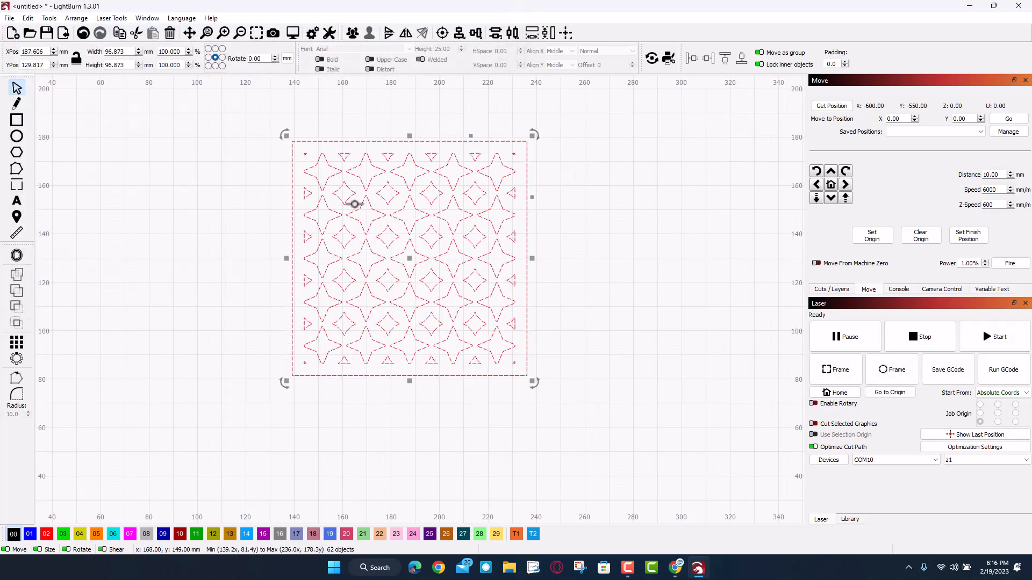
scroll("up", 3)
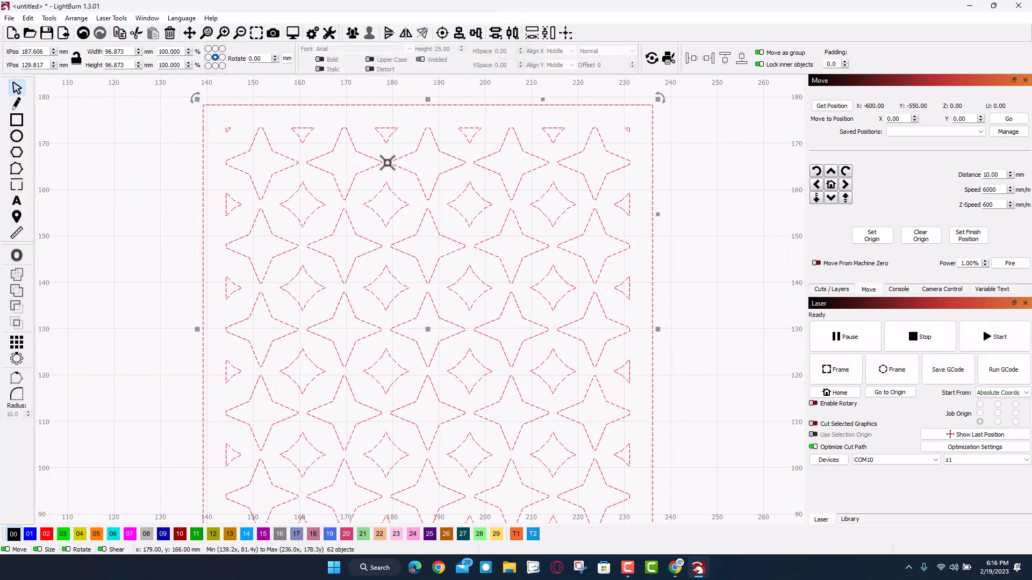
scroll("down", 3)
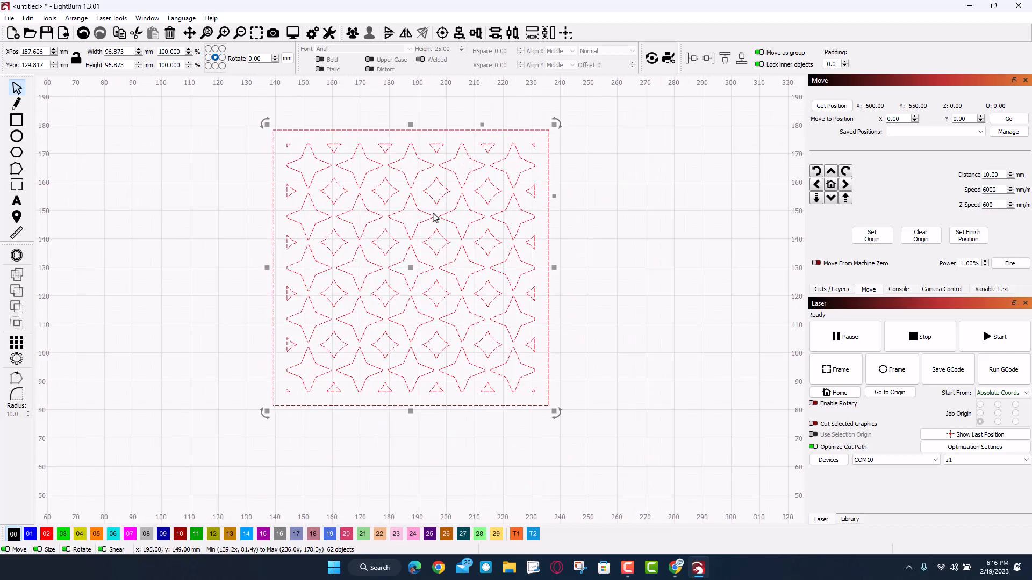
mouse_move(583, 260)
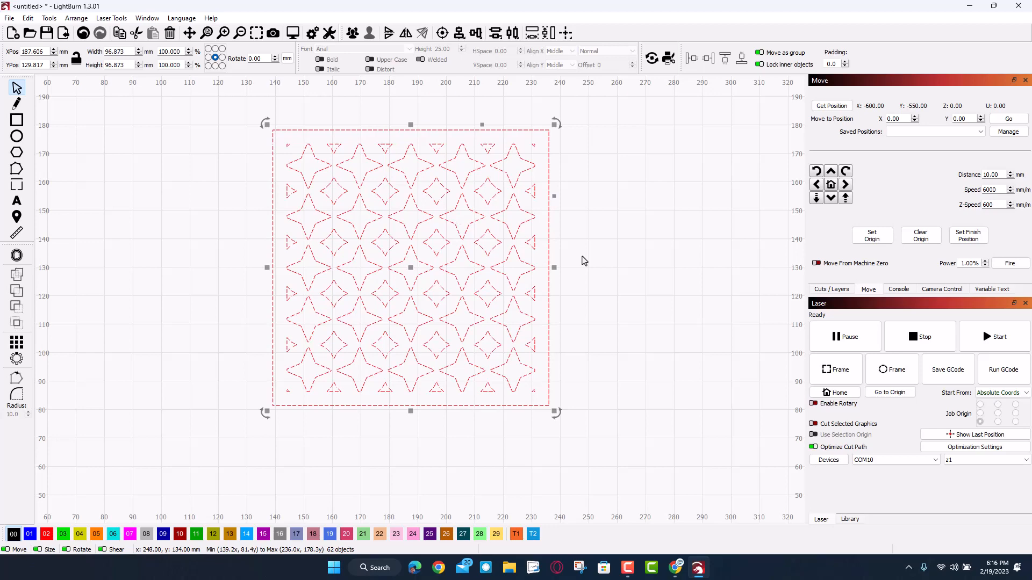
Step: Update the camera overlay of the bed and move the coaster design onto the blank cardboard
left_click(942, 289)
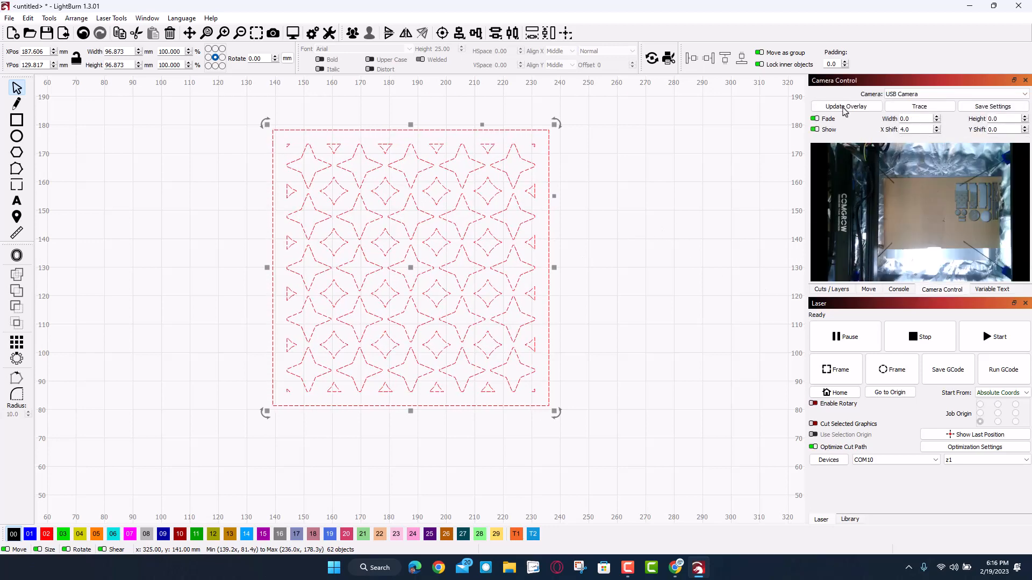
left_click(846, 106)
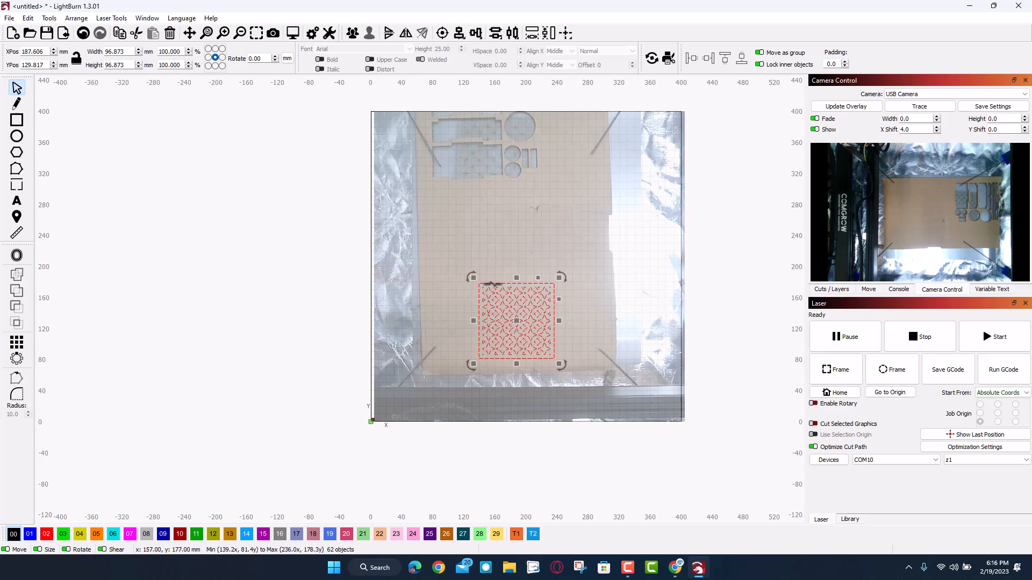
left_click_drag(516, 322, 487, 239)
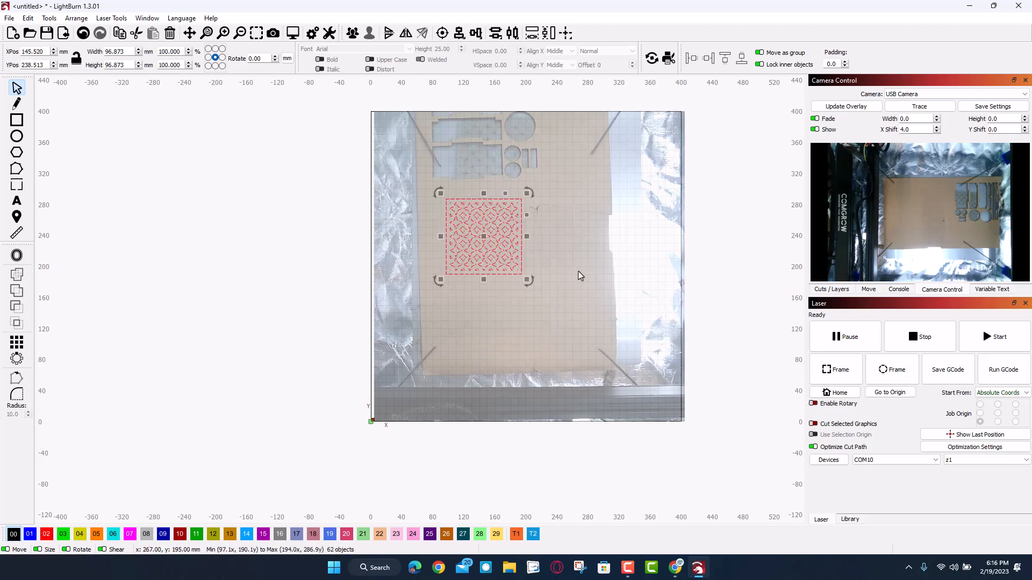
mouse_move(728, 355)
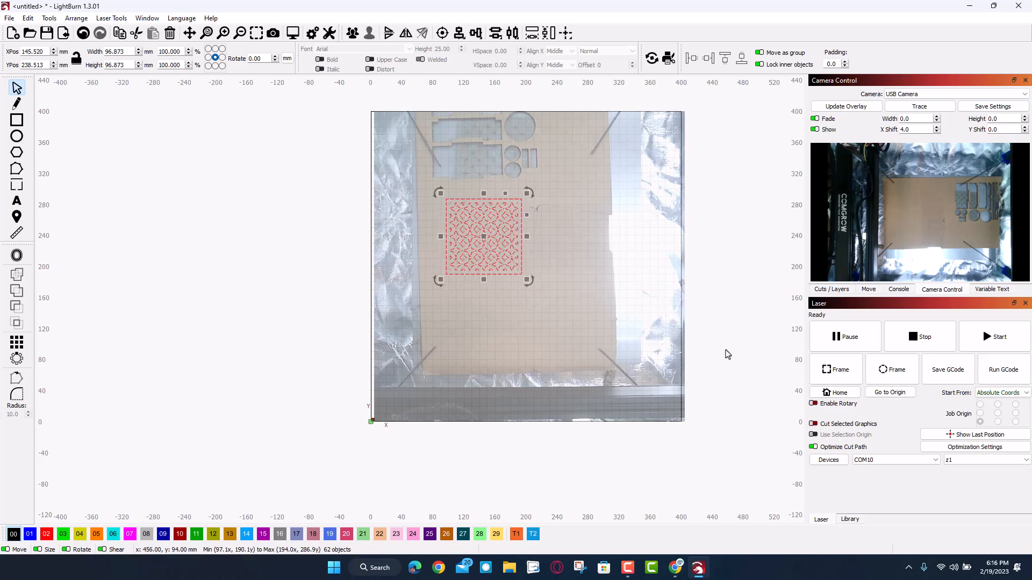
Step: Run a framing pass so the laser head traces the coaster outline on the bed
left_click(836, 369)
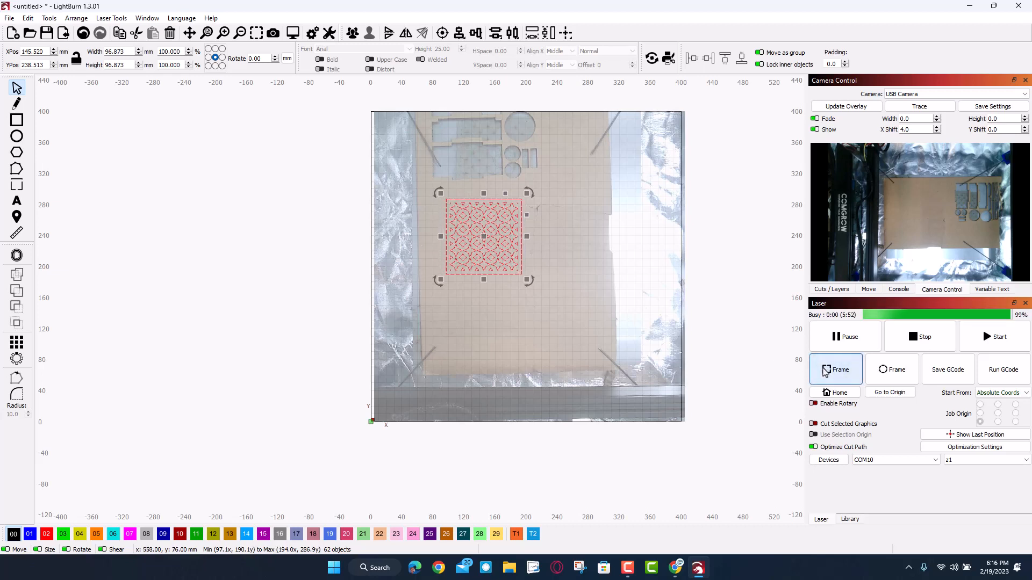
mouse_move(836, 369)
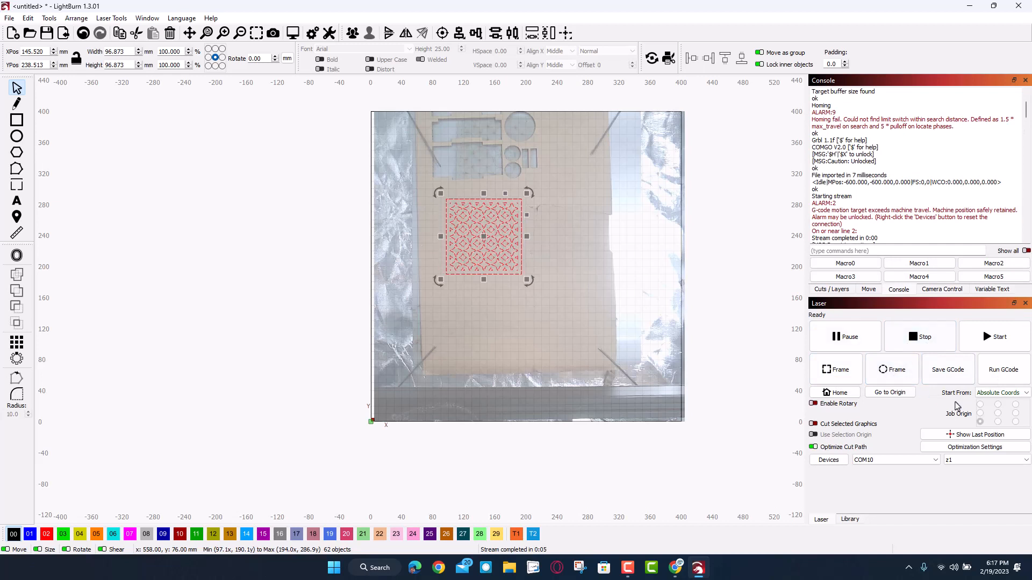
left_click(835, 392)
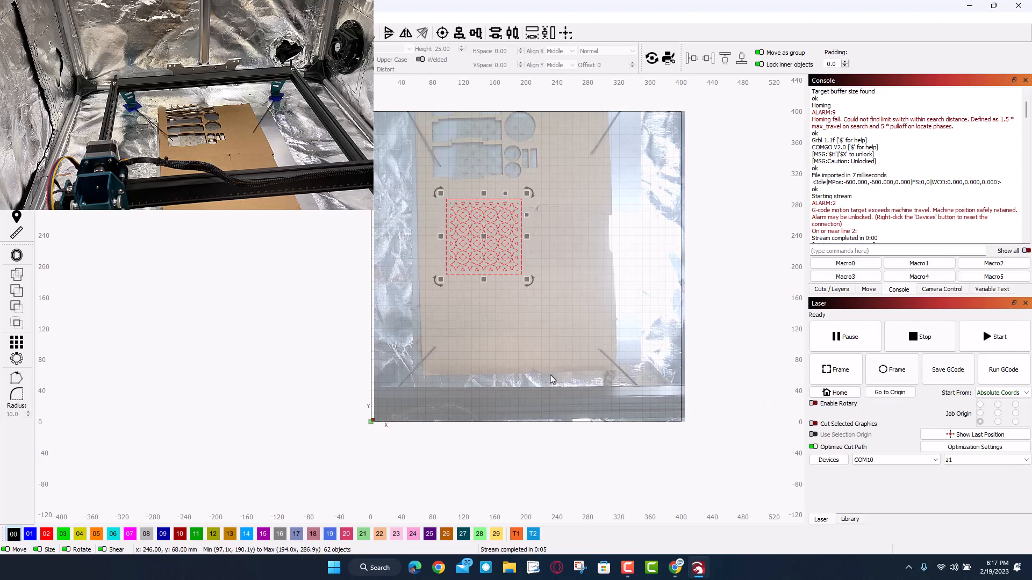
left_click(837, 369)
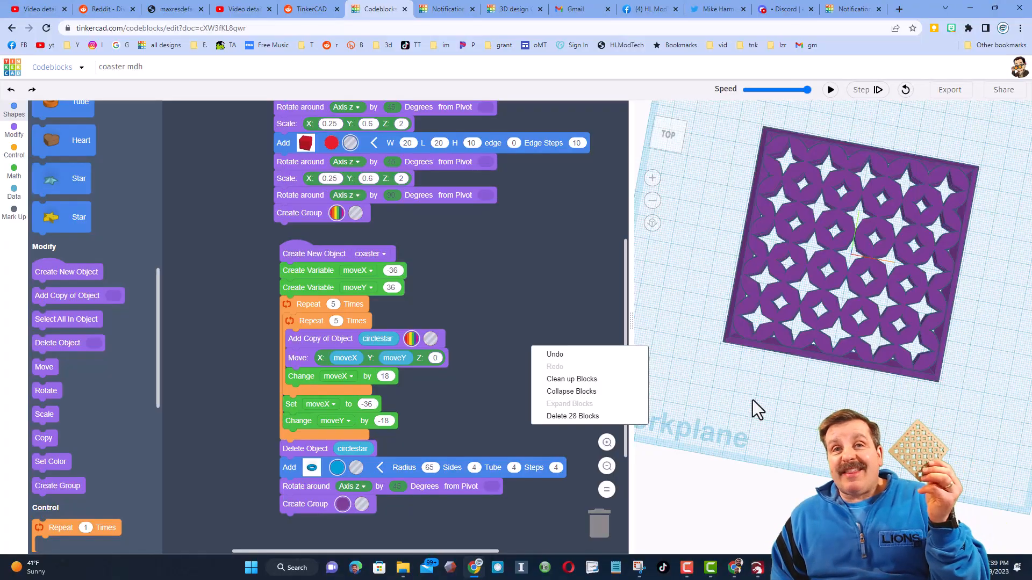
Step: Dismiss the block context menu to reveal the circlestar definition in Tinkercad Codeblocks
left_click(571, 378)
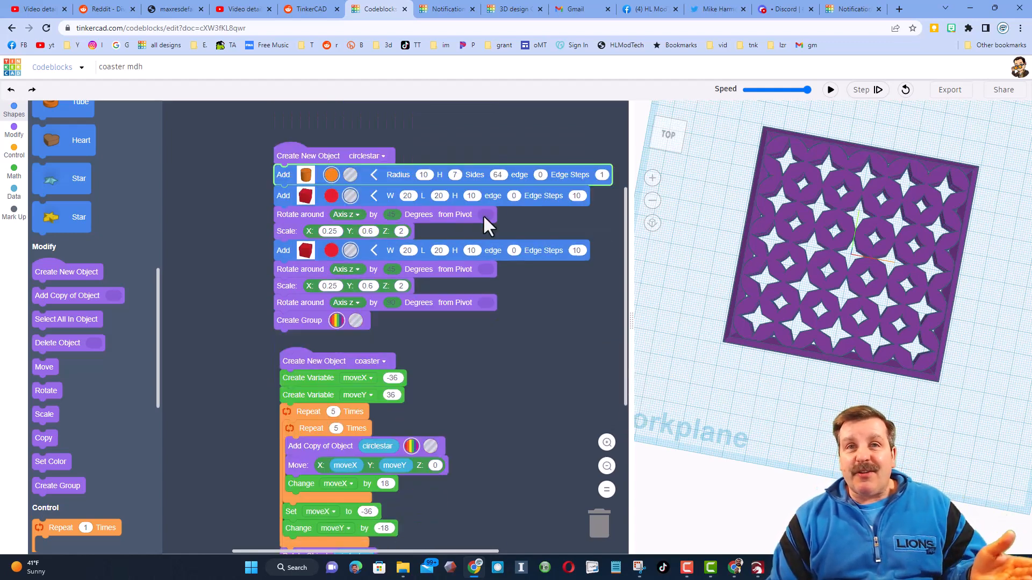